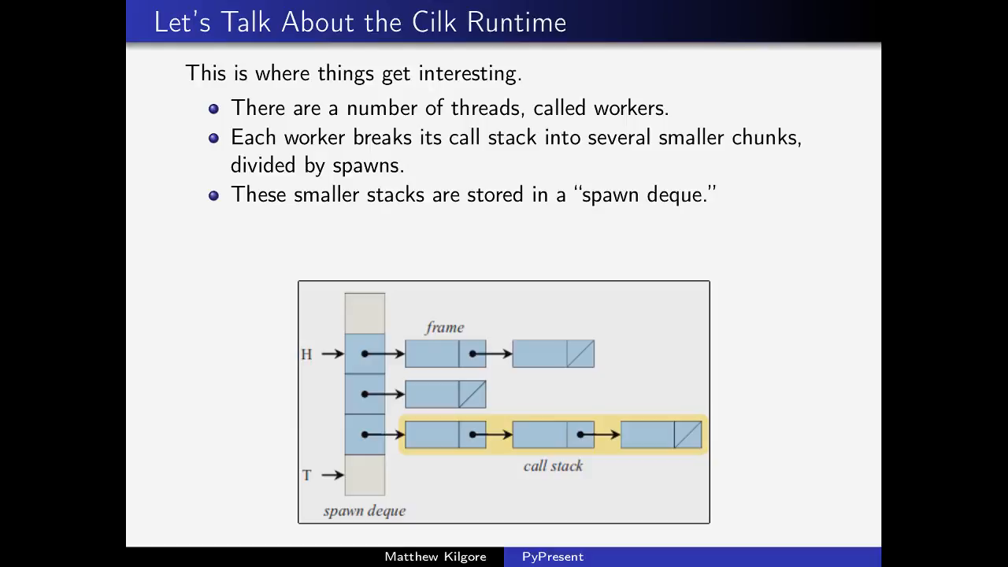
Scroll record-replay.cpp from the replay_entry_t log types down to replay_match_sync_pedigree_internal
key(Right)
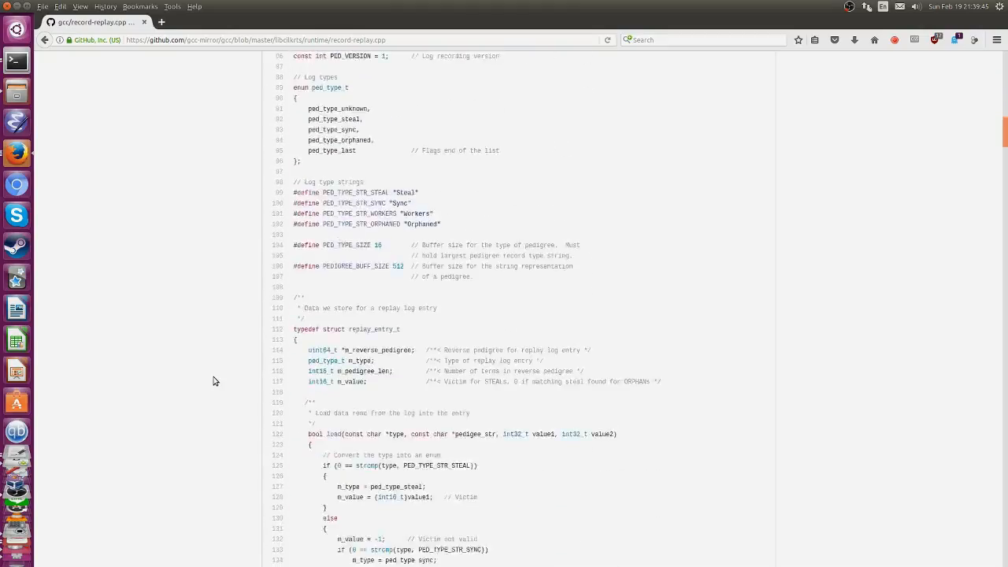
scroll(down, 3)
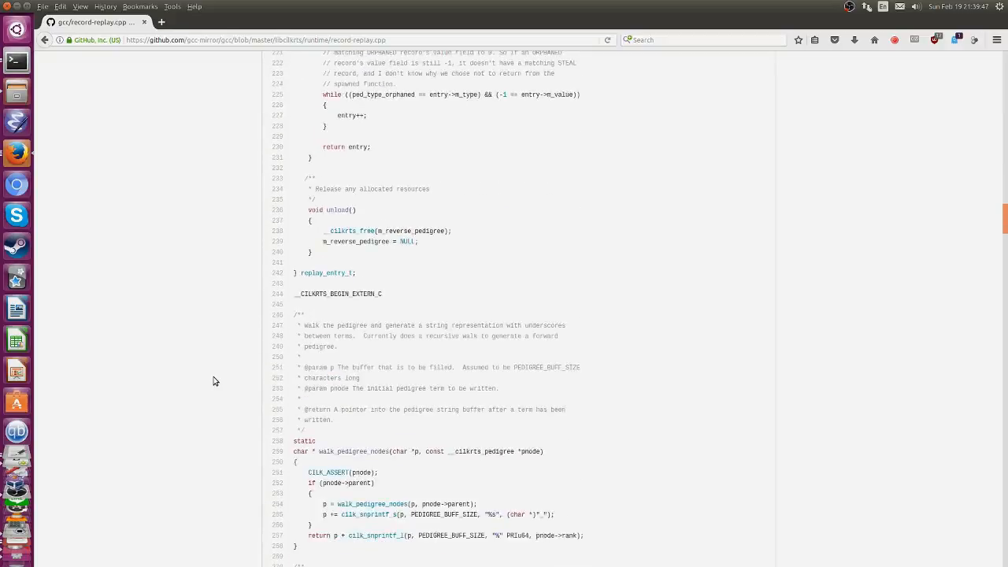
scroll(down, 3)
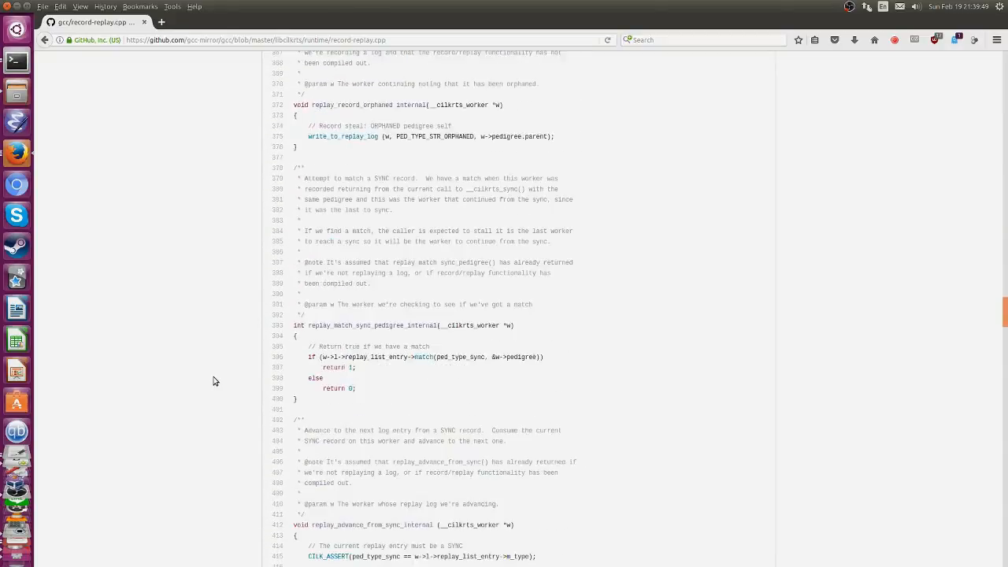